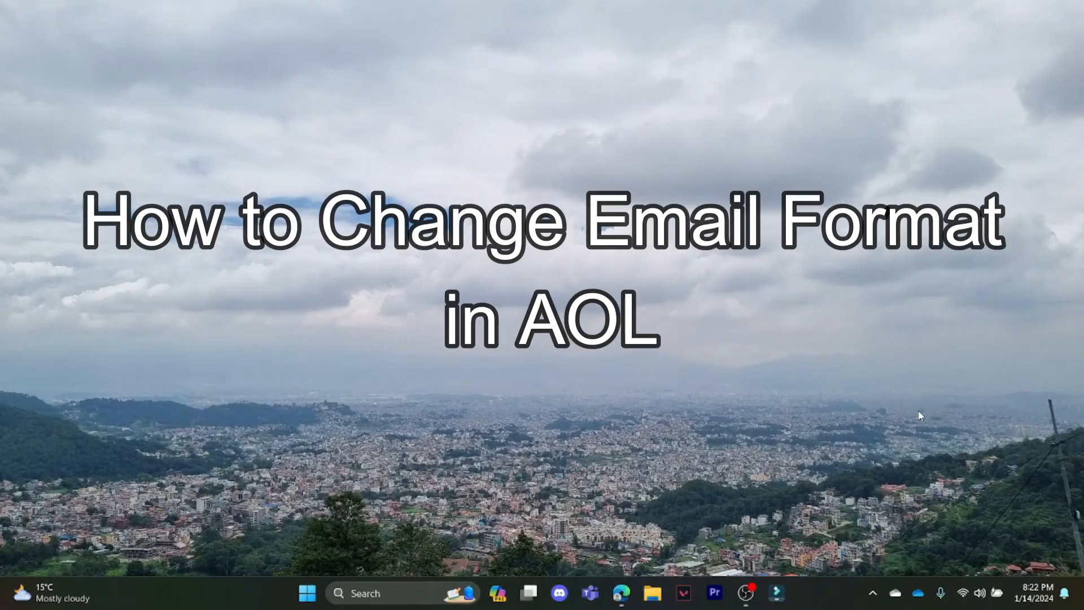
pyautogui.moveTo(874, 369)
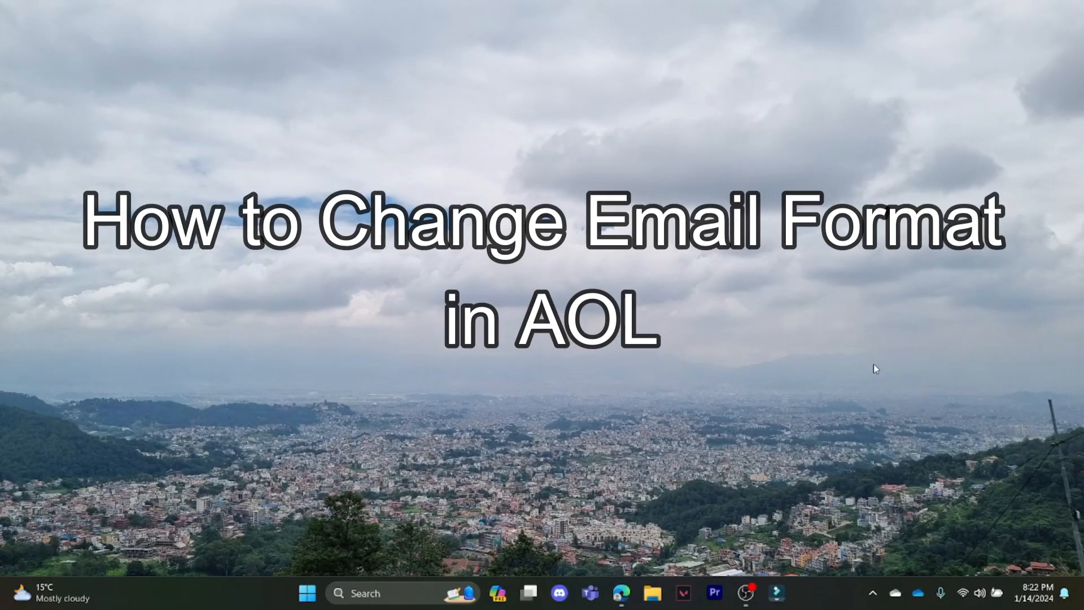
# - Open AOL Mail in Edge and start a blank new message
pyautogui.rightClick(874, 369)
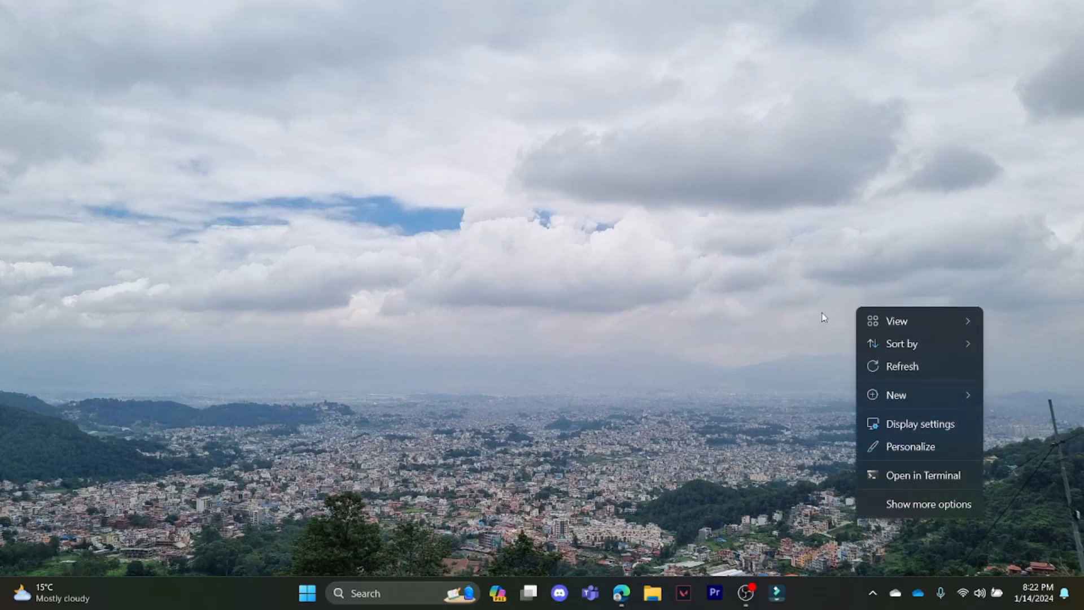
pyautogui.click(912, 377)
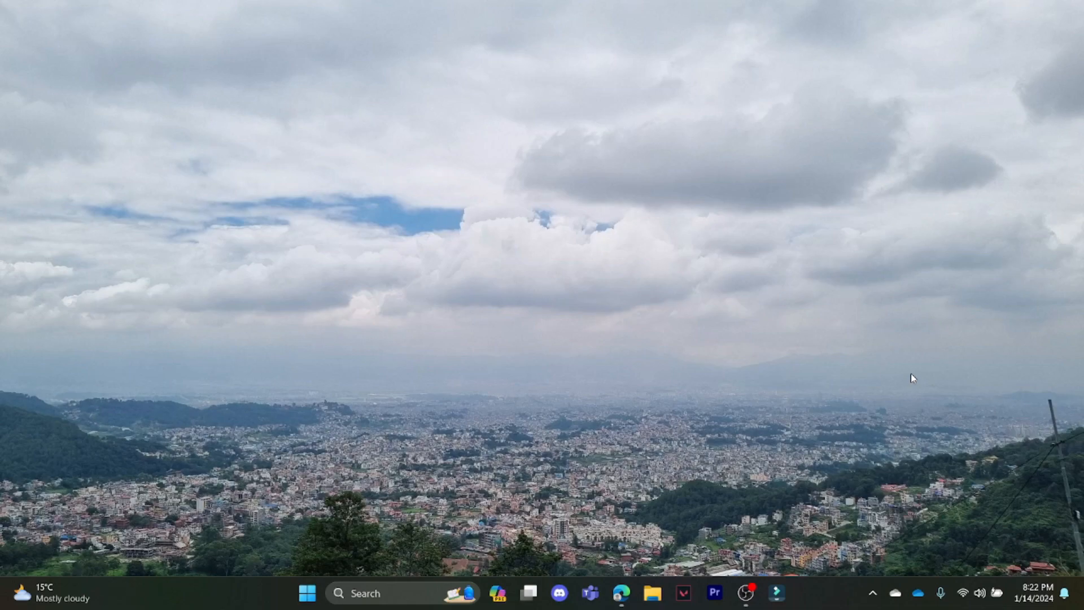
pyautogui.click(621, 593)
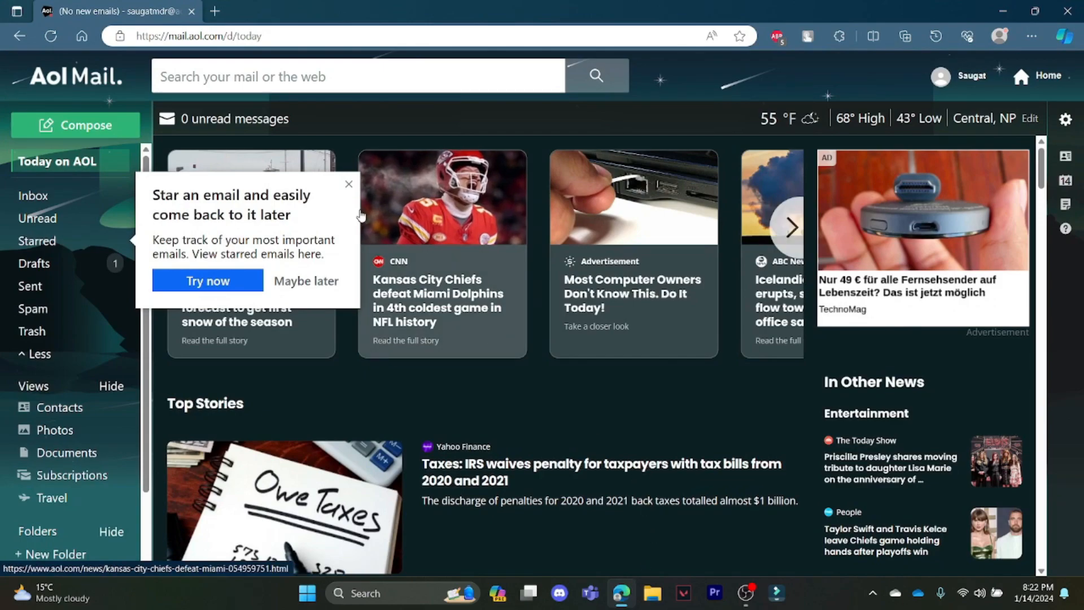
pyautogui.click(84, 126)
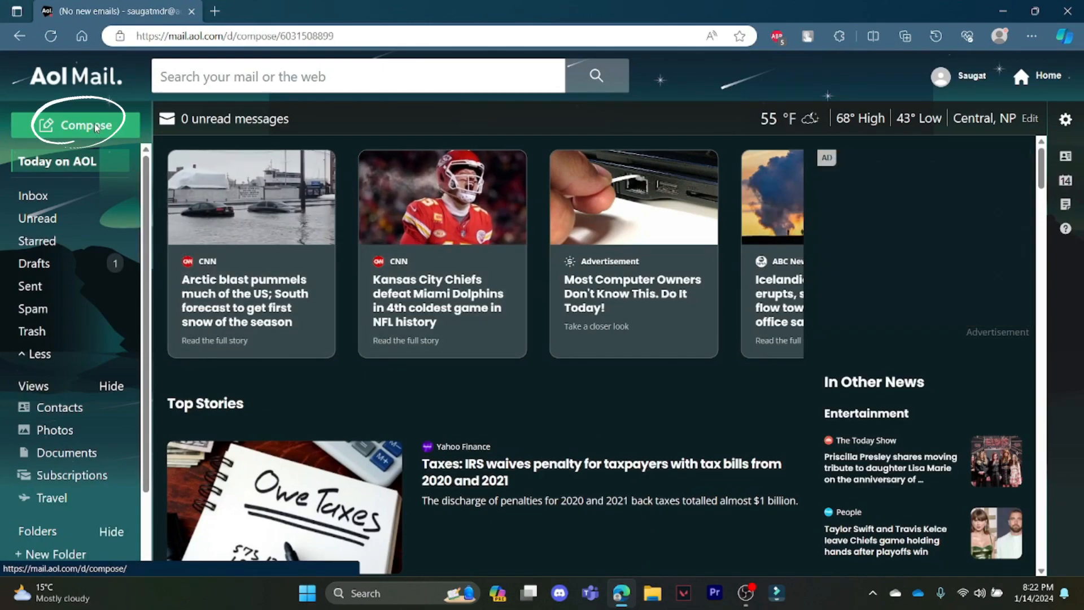
pyautogui.click(82, 125)
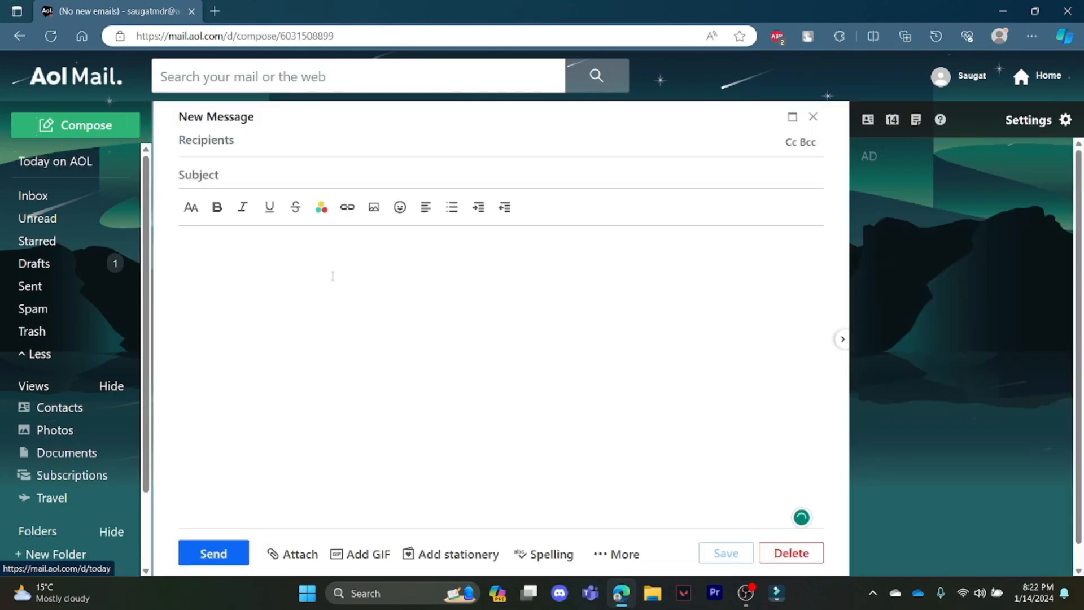
# - Type "Dear ma'am," and "How have you been? I hope you are doing great" in the body
pyautogui.write('Dear ma;am,')
pyautogui.write('How have you been? I hope you are doing great')
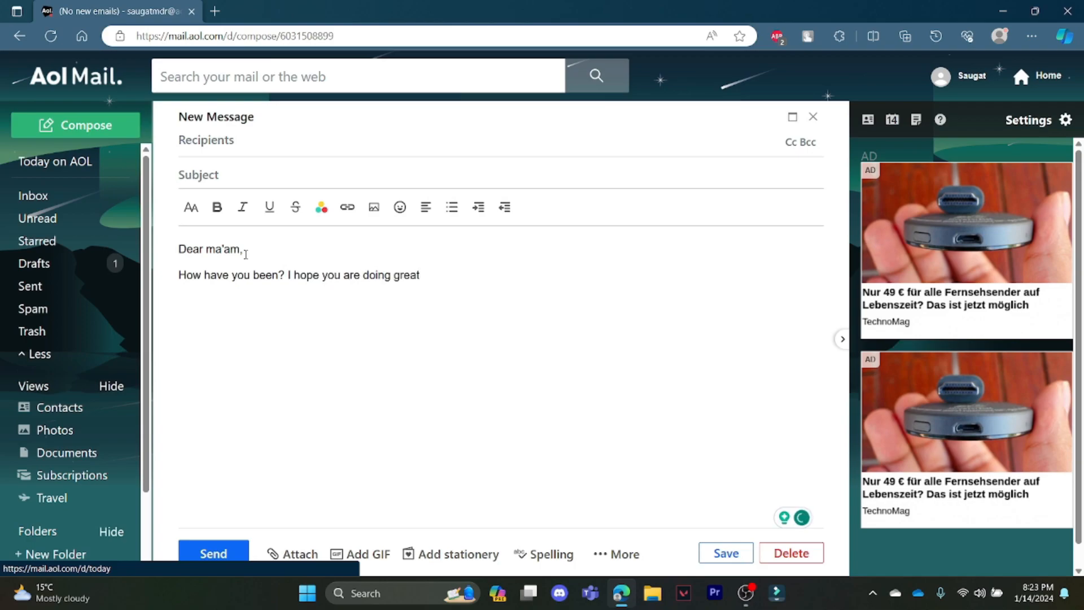
pyautogui.click(191, 207)
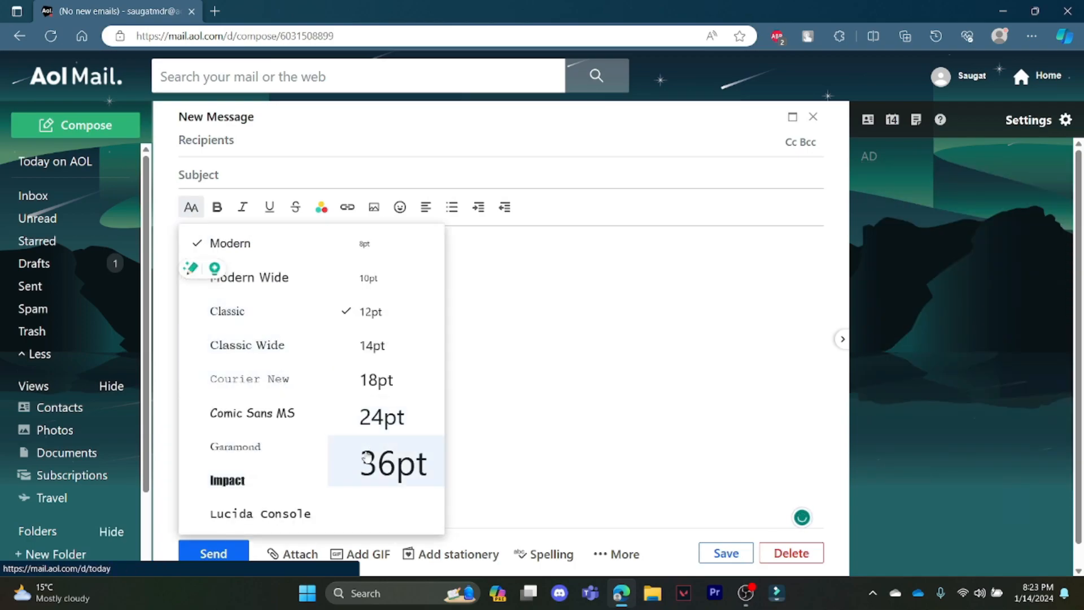
# - Put "ma'am," in Courier New, bold "been", center the bulleted second line, and show stationery designs
pyautogui.click(190, 207)
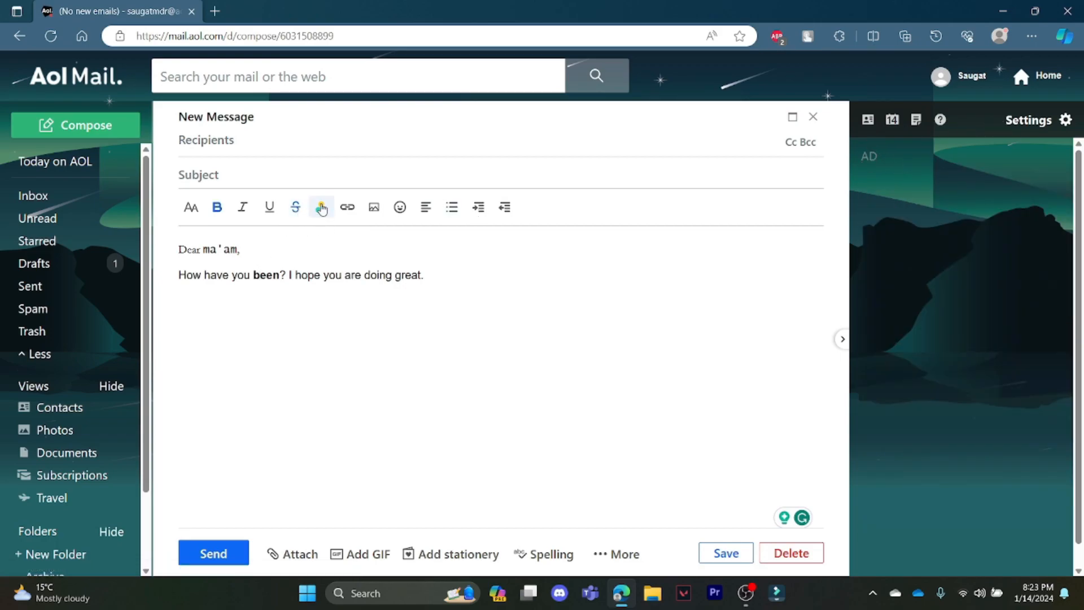
pyautogui.click(347, 208)
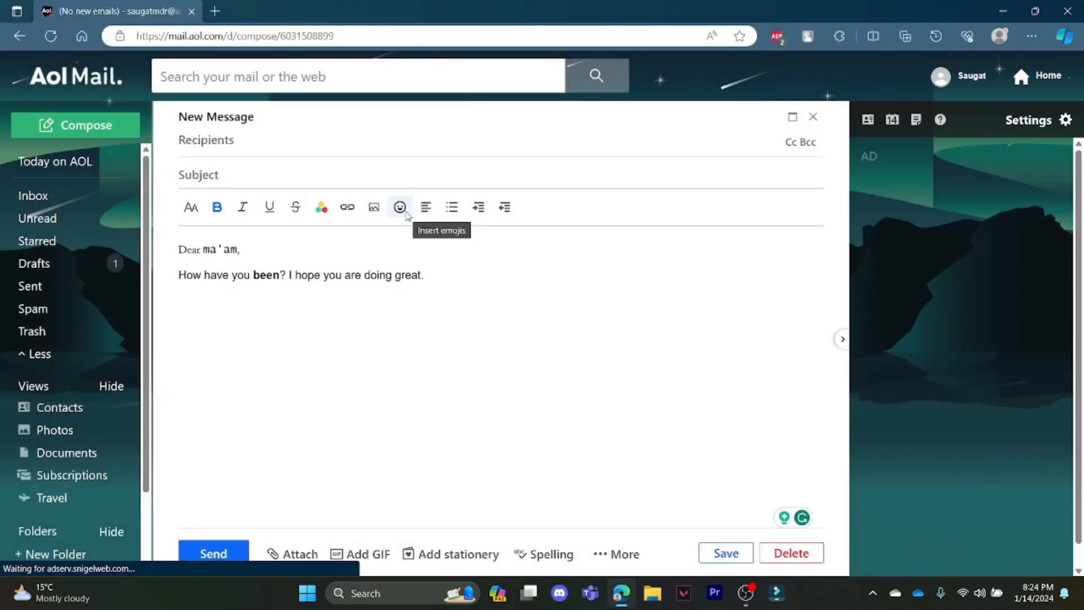
pyautogui.click(426, 207)
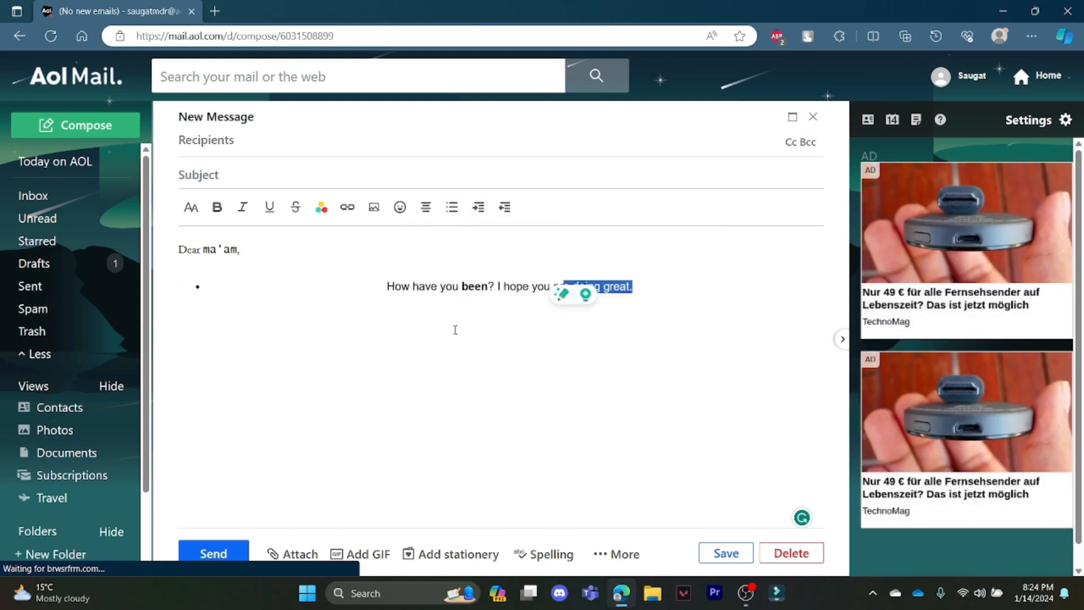
pyautogui.click(458, 553)
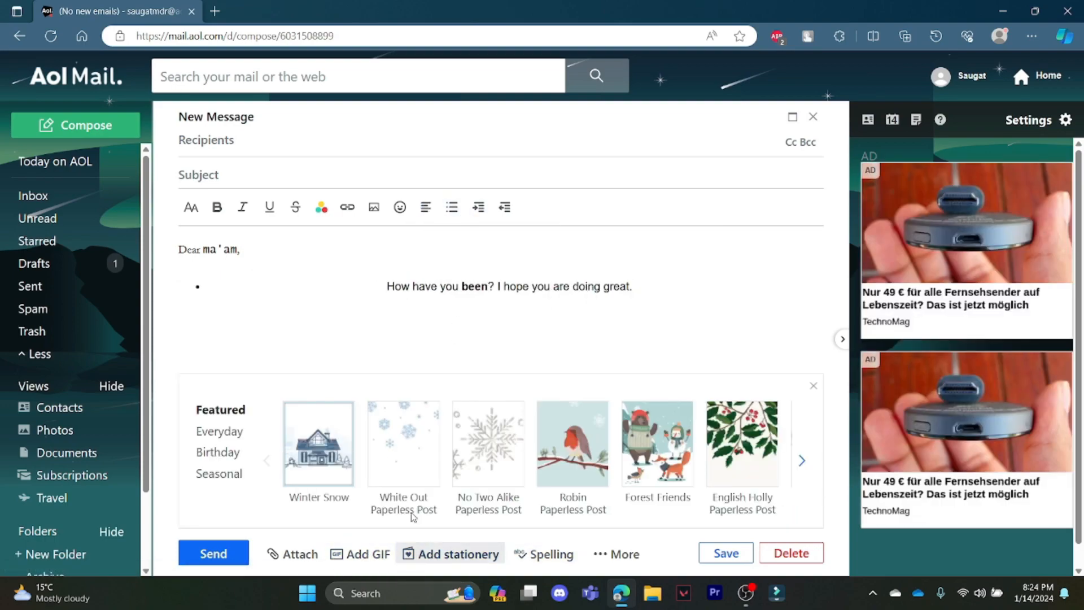
pyautogui.click(403, 444)
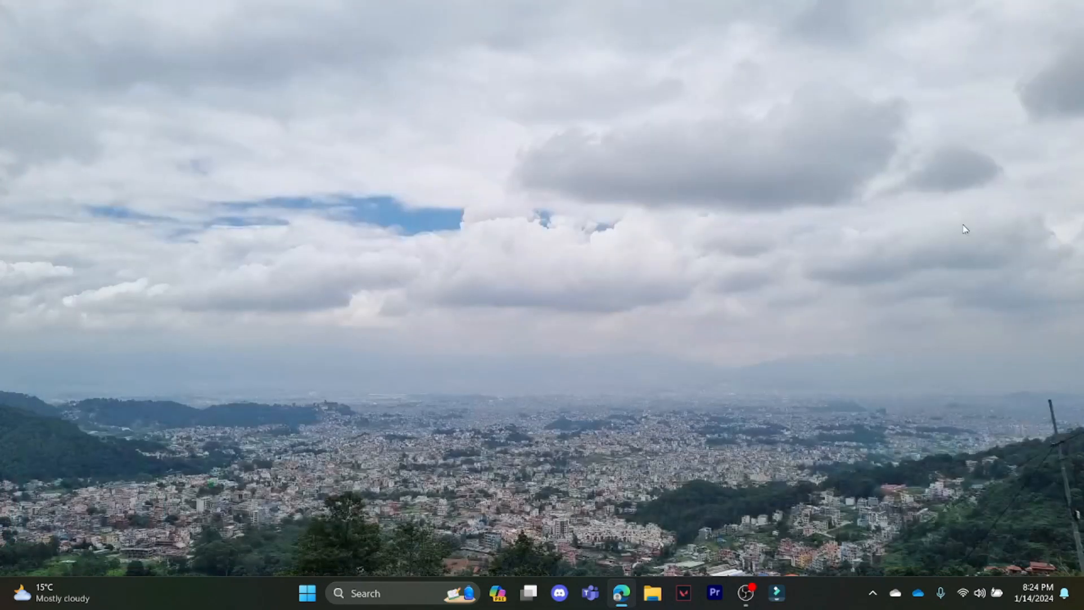
pyautogui.moveTo(940, 307)
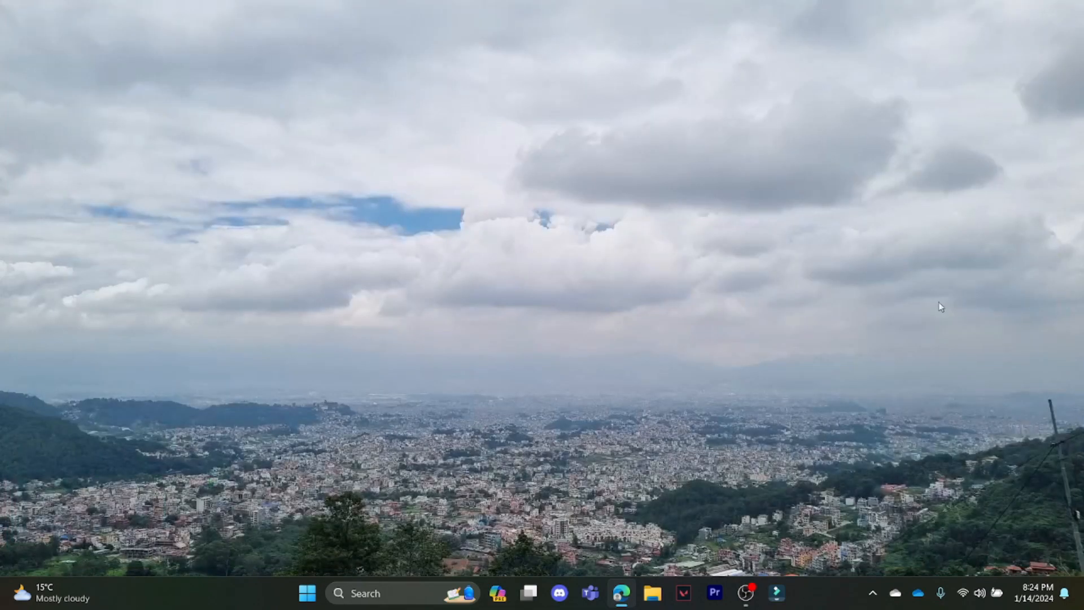
pyautogui.moveTo(926, 346)
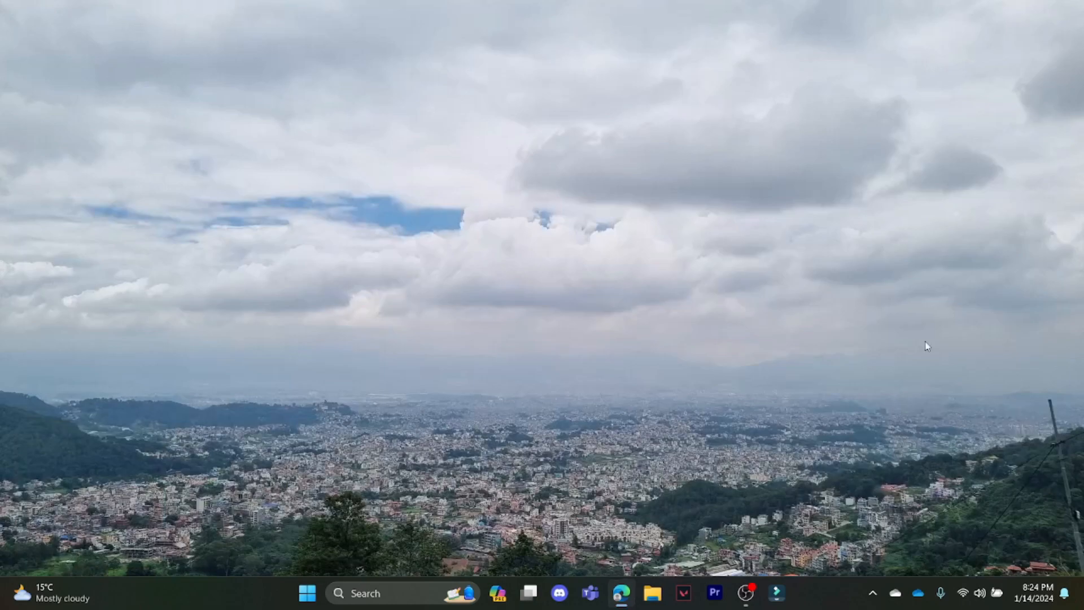
pyautogui.moveTo(920, 375)
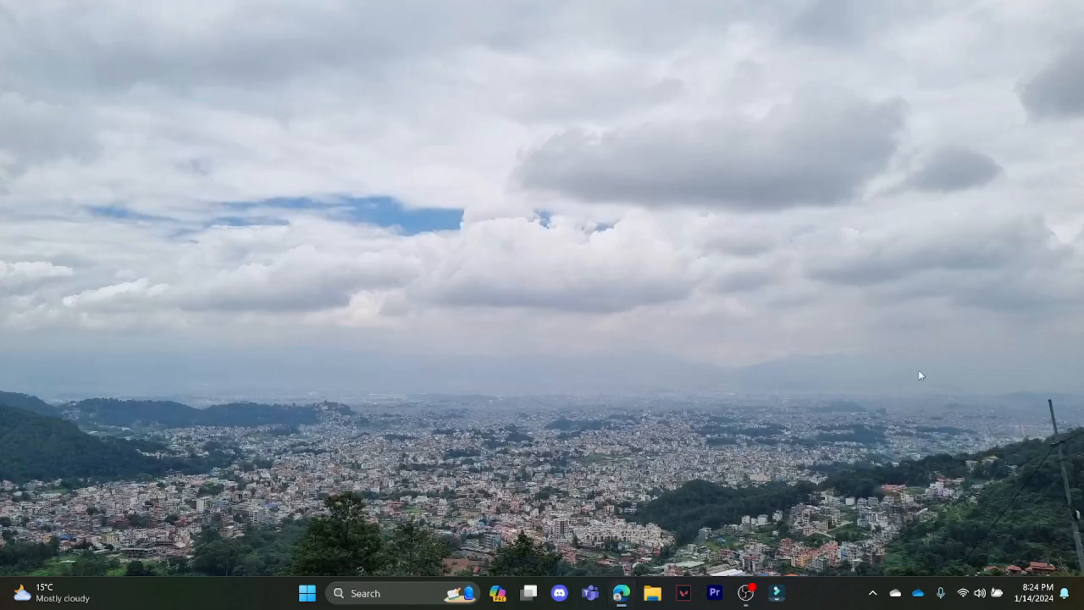